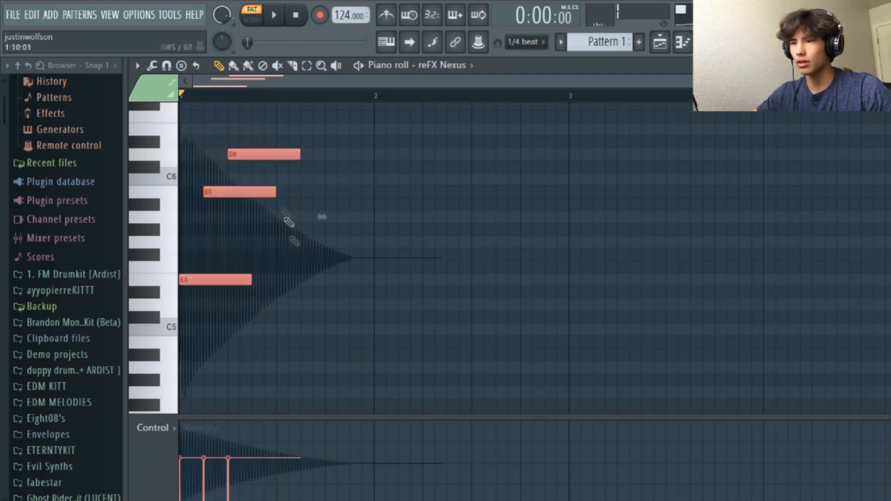
Add short repeating Nexus melody notes, previewing playback between edits.
left_click(273, 15)
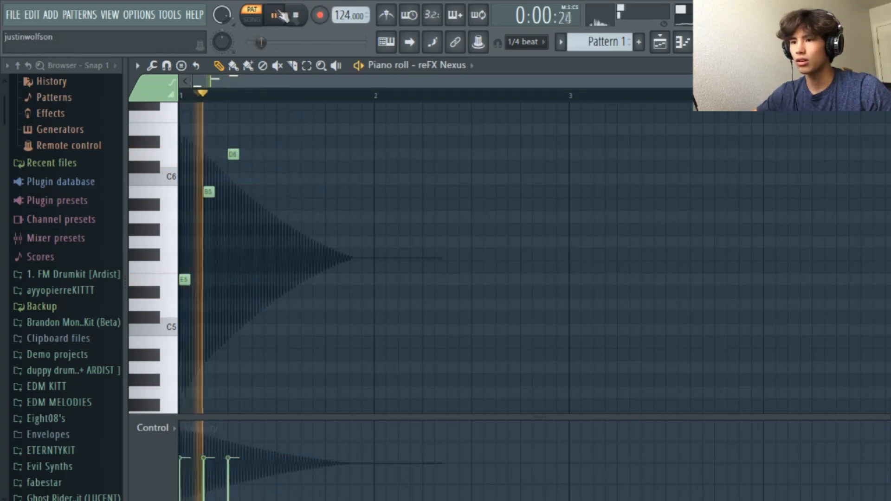
left_click(294, 15)
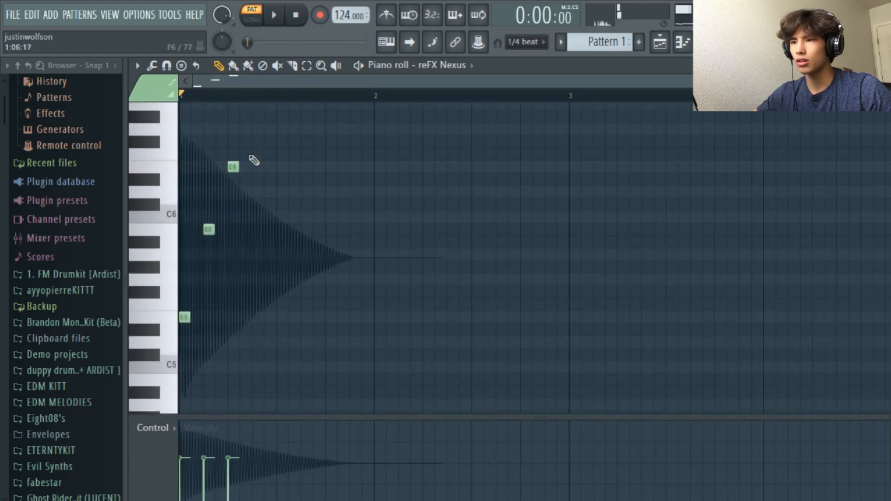
left_click(273, 15)
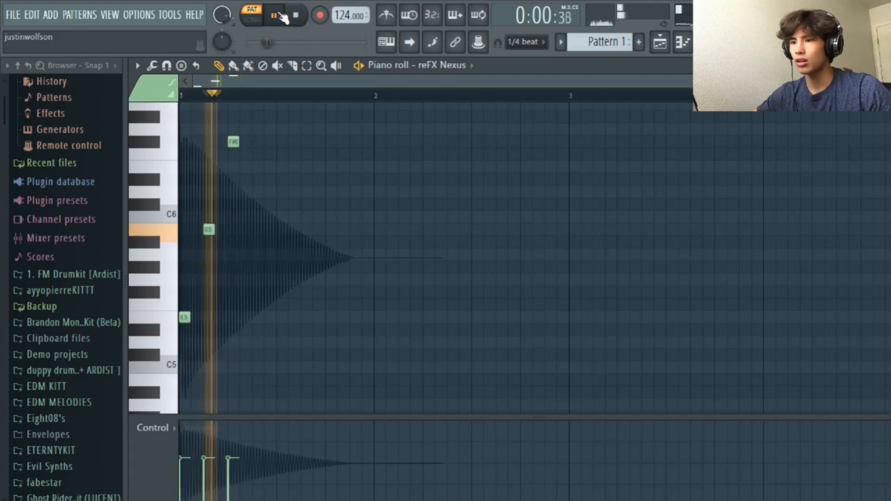
left_click(274, 14)
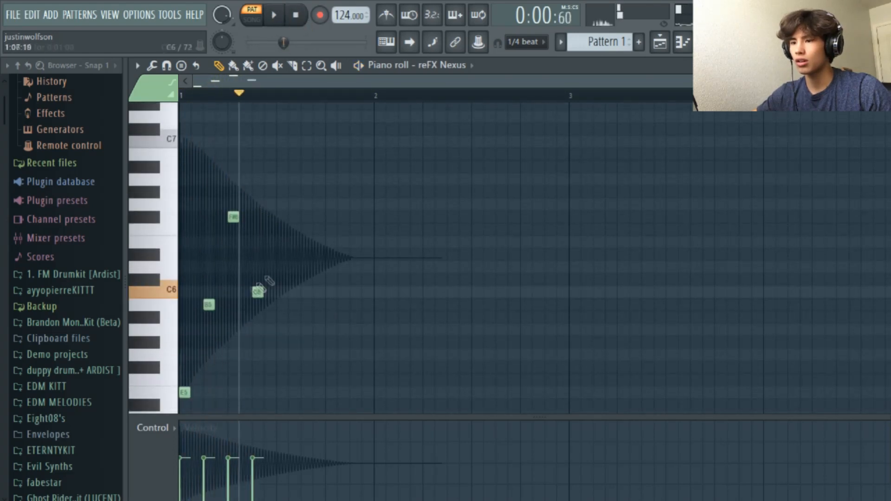
left_click(274, 15)
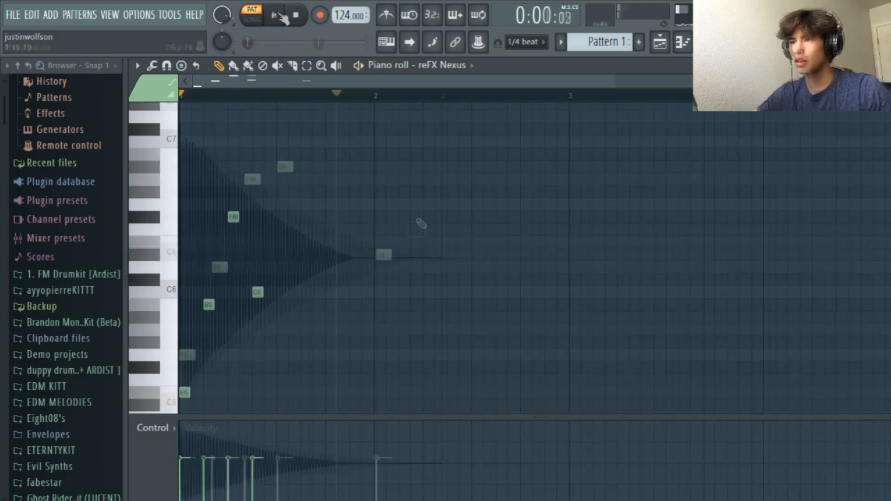
left_click(274, 15)
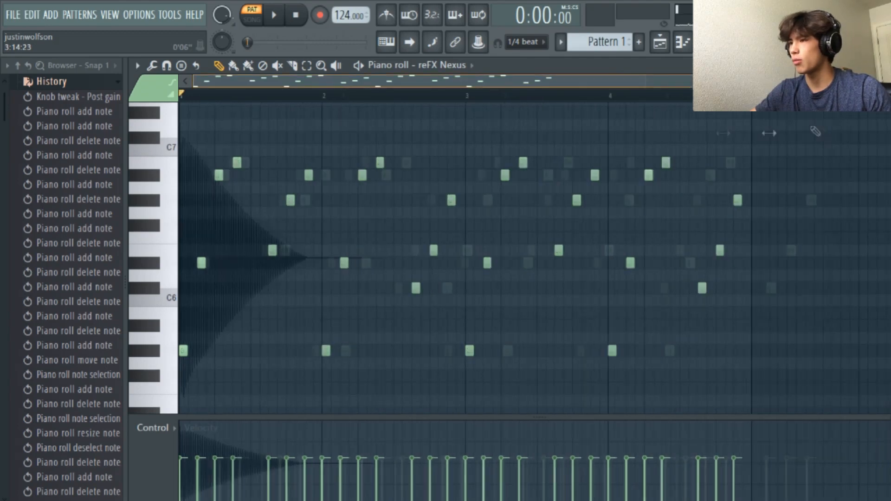
left_click(273, 15)
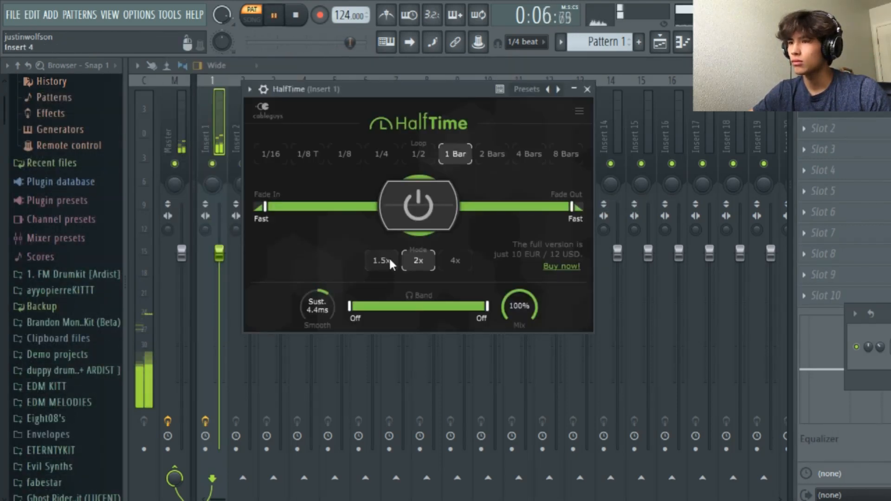
Record the playing melody into Edison and place the audio on Track 1.
left_click(381, 261)
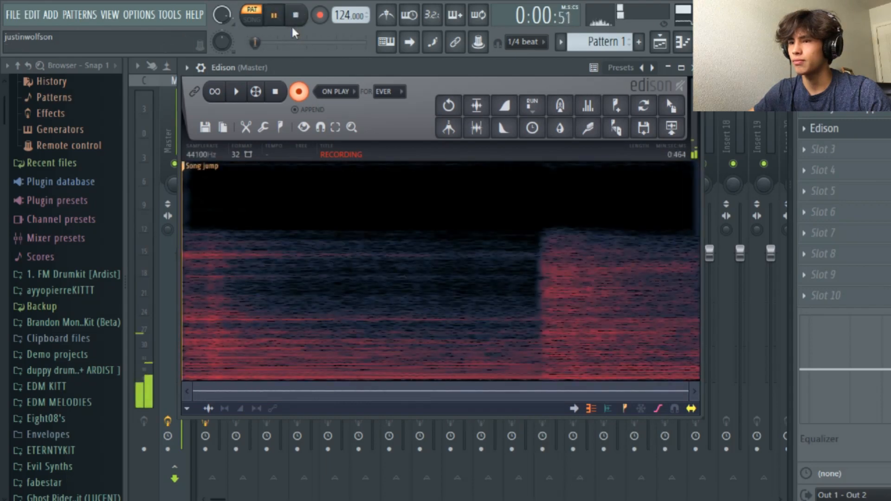
mouse_move(273, 15)
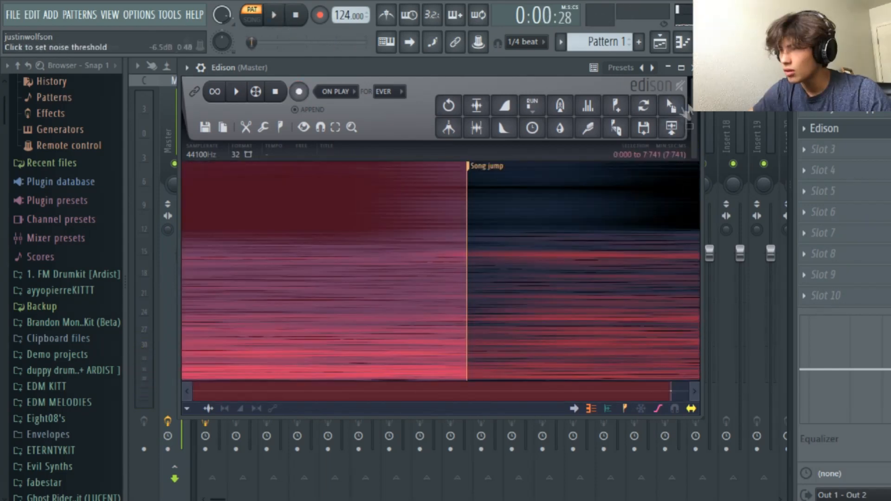
left_click(692, 67)
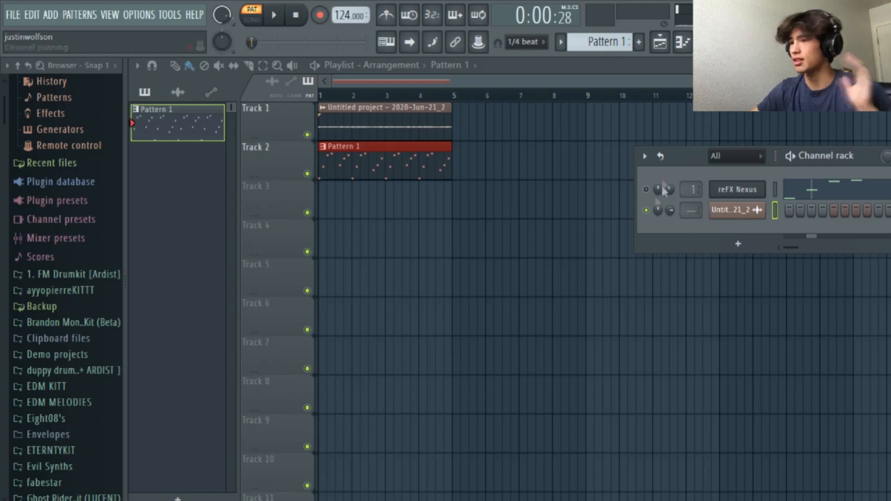
Bring up the list of utility commands.
left_click(737, 190)
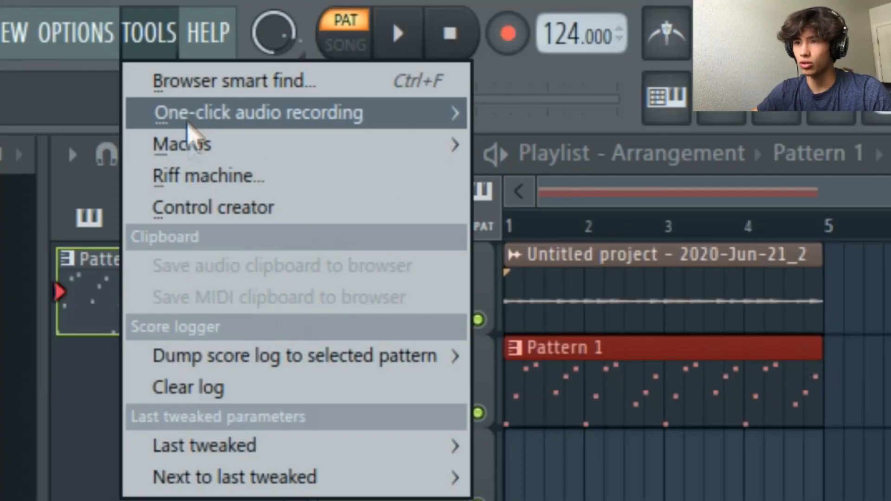
mouse_move(183, 144)
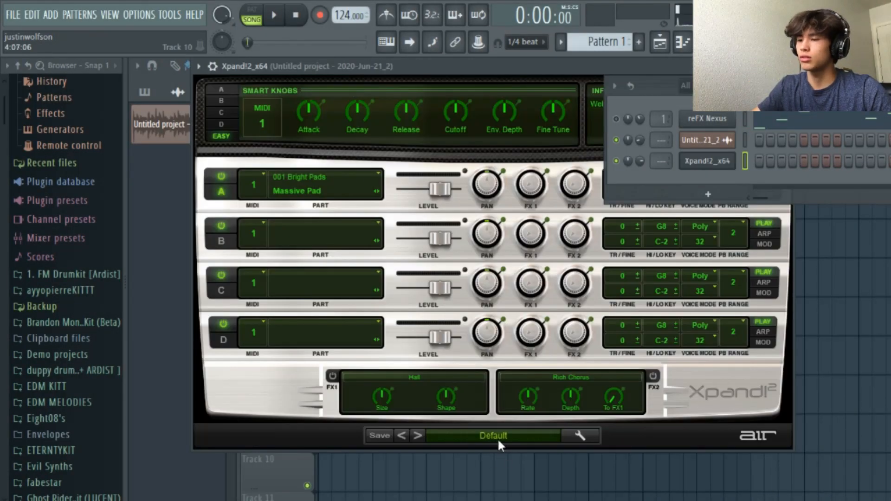
Draw Xpand!2 pad notes around C6, previewing them and deleting an unwanted note.
left_click(492, 436)
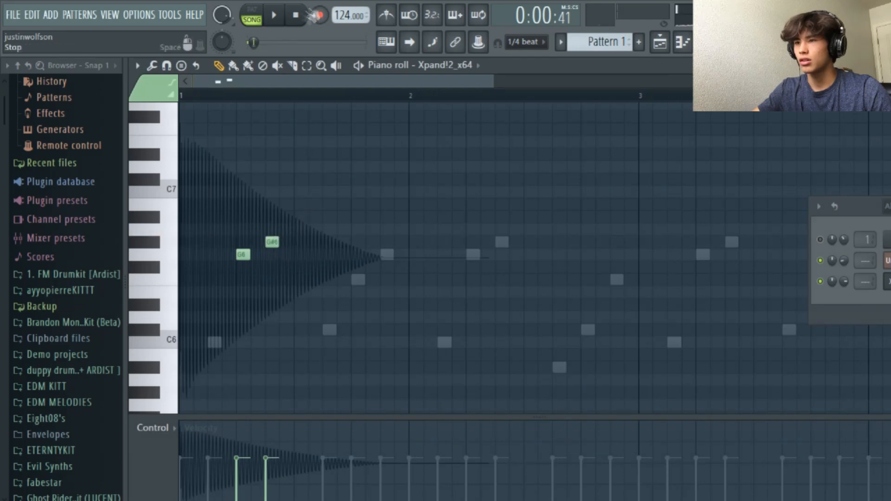
left_click(273, 16)
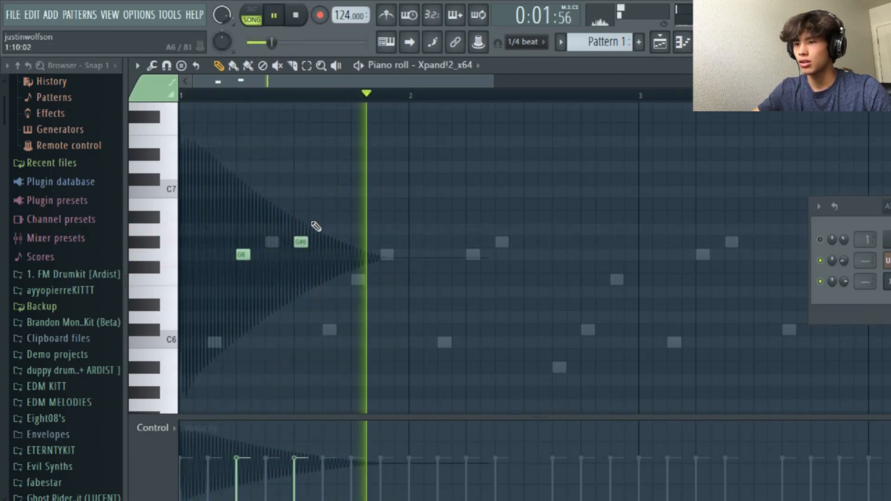
left_click(273, 15)
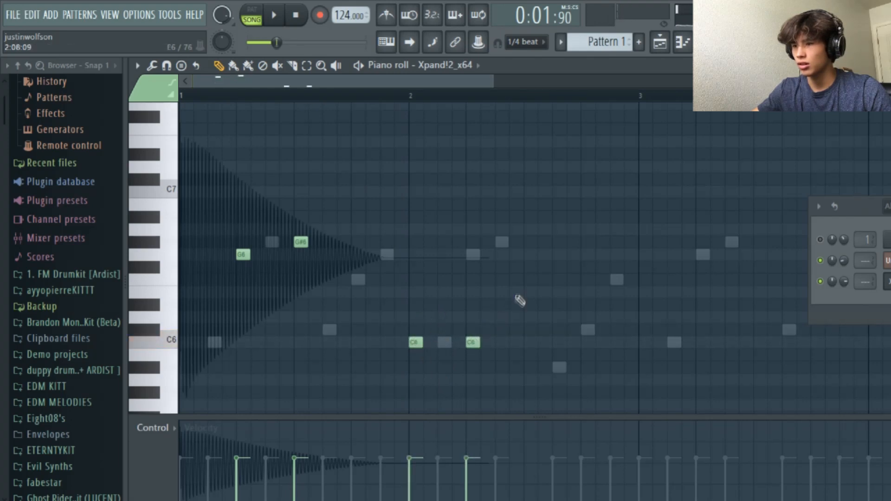
left_click(501, 279)
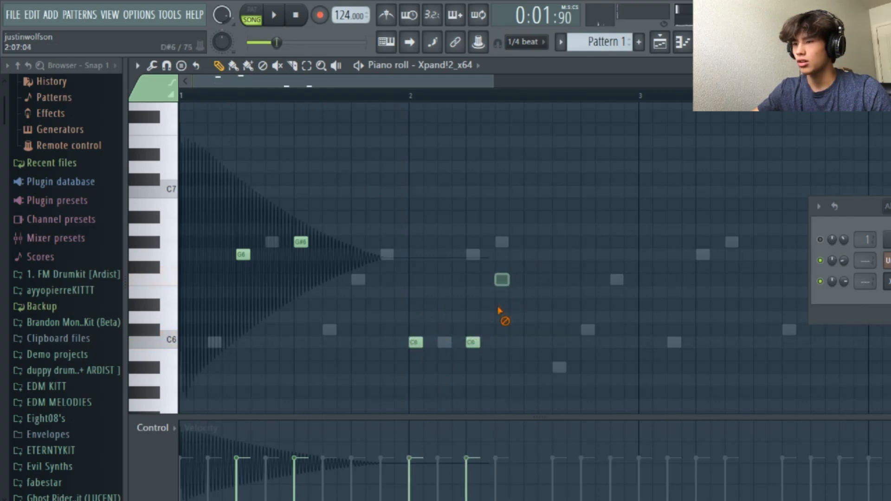
left_click(273, 15)
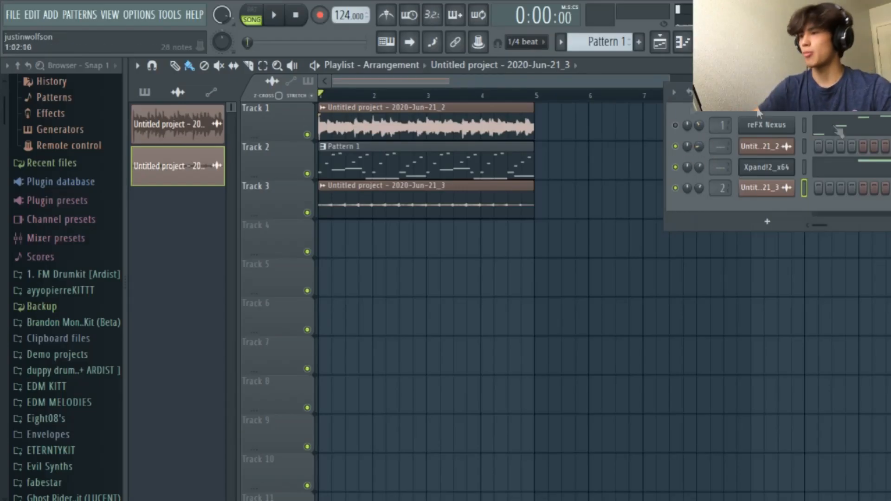
right_click(765, 124)
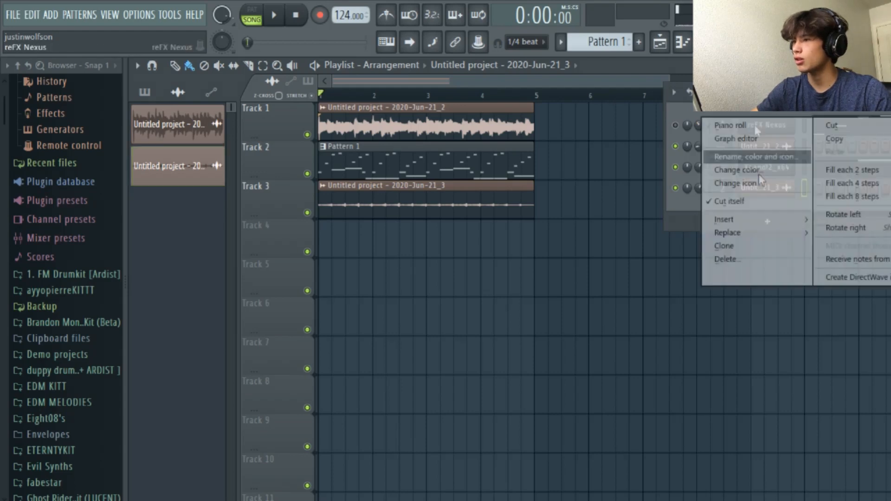
left_click(728, 259)
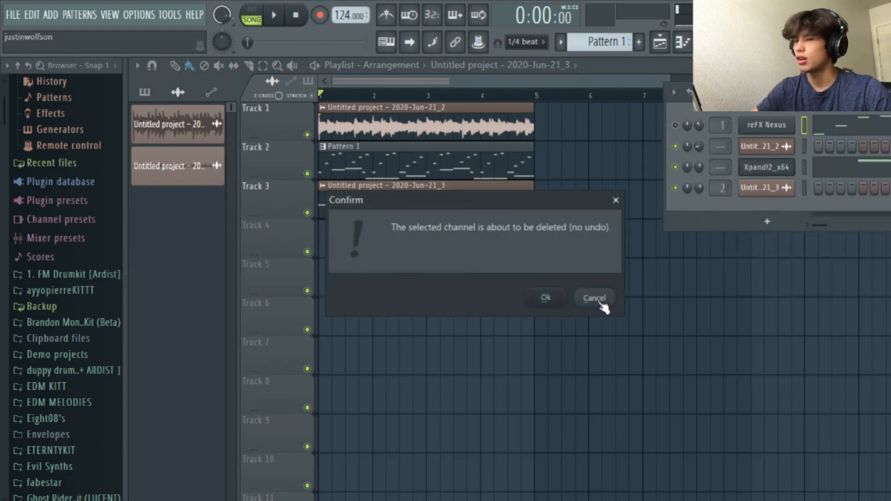
left_click(593, 298)
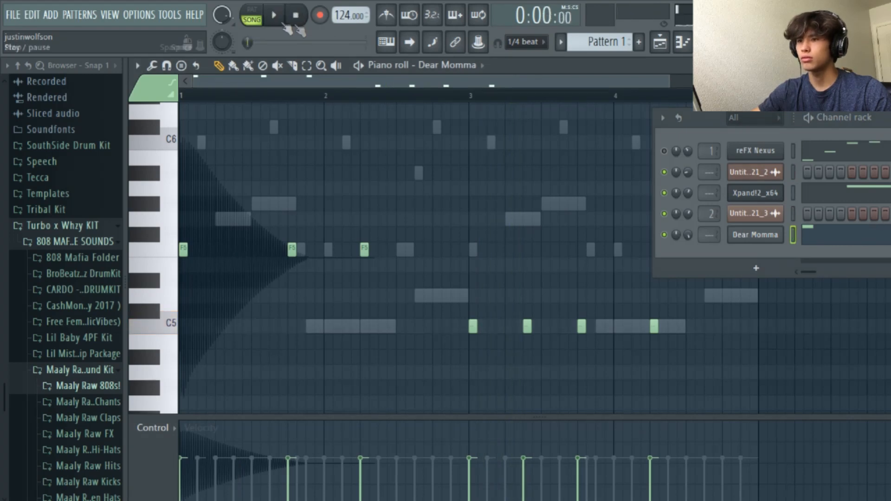
Preview the Dear Momma 808 pattern and collapse the open drum kit folder.
left_click(274, 16)
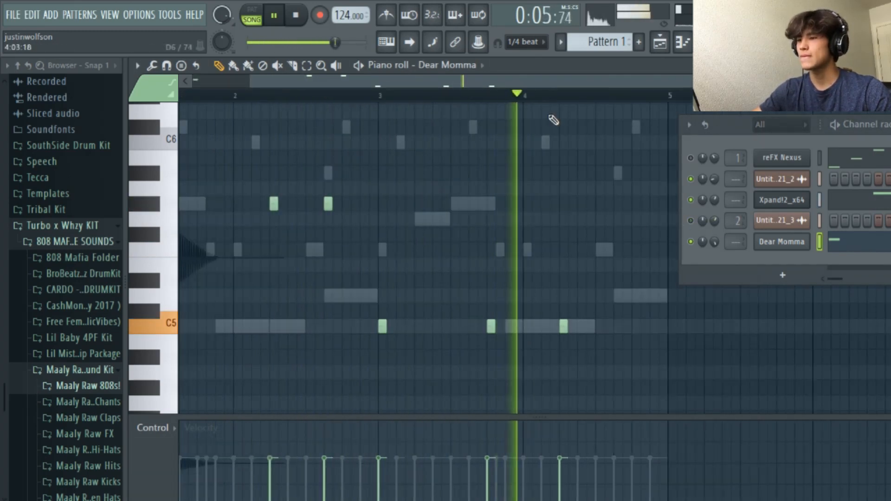
left_click(76, 322)
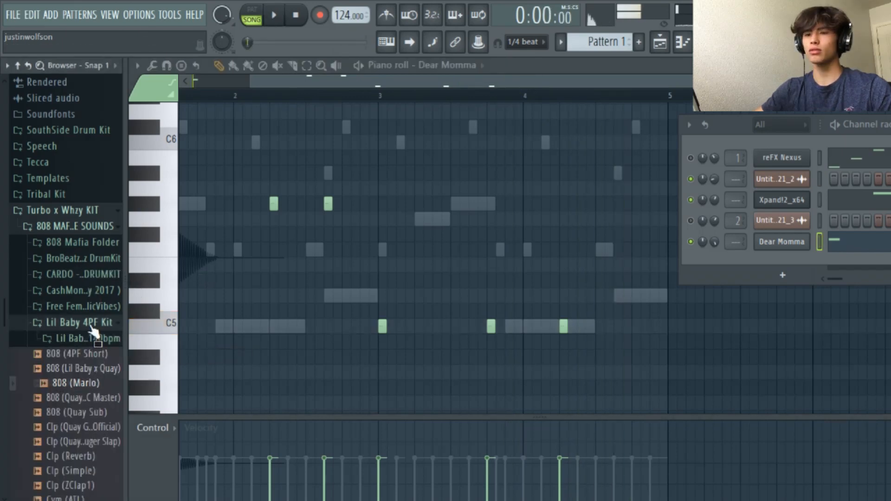
scroll("down", 3)
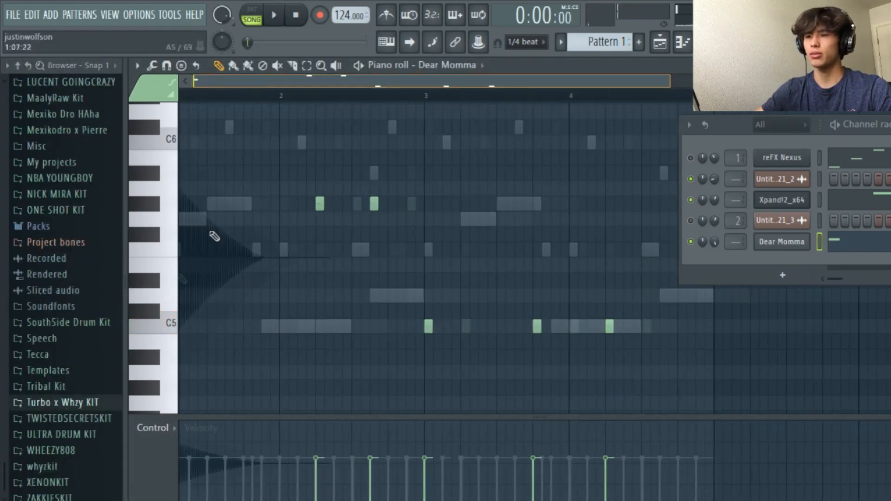
left_click(88, 417)
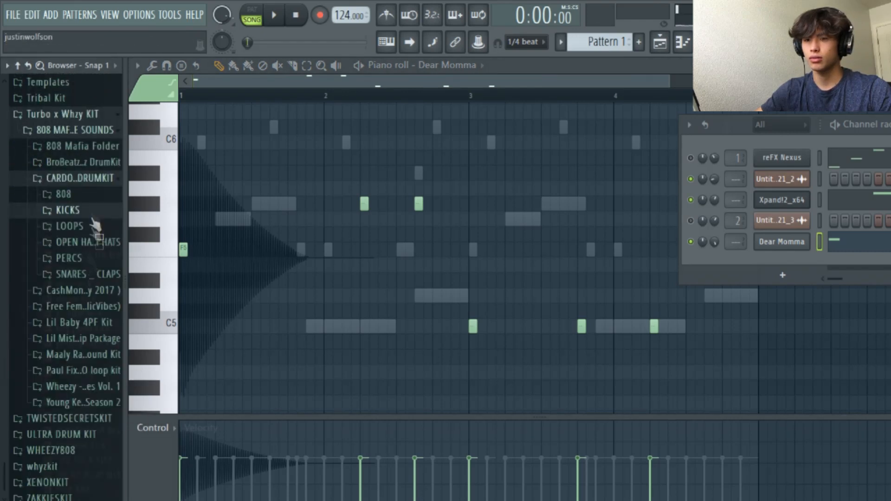
Audition open hat samples such as hihats5, then the Whoosh 03 effect.
left_click(88, 242)
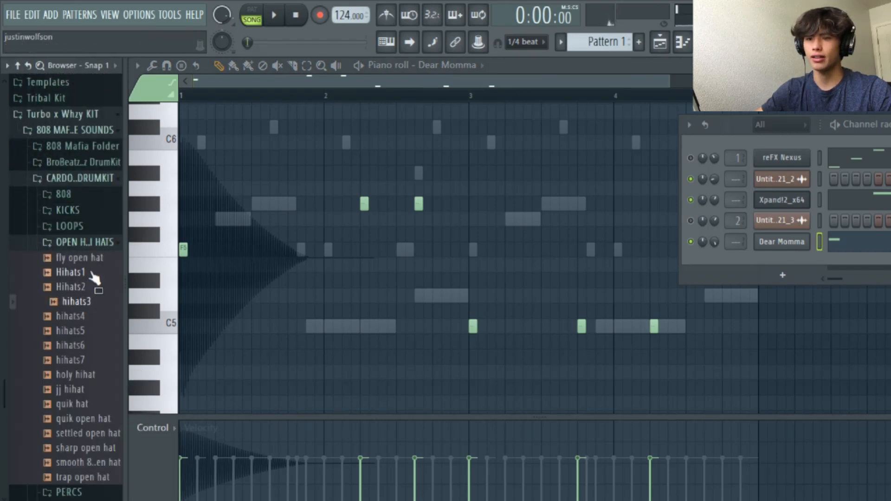
left_click(74, 331)
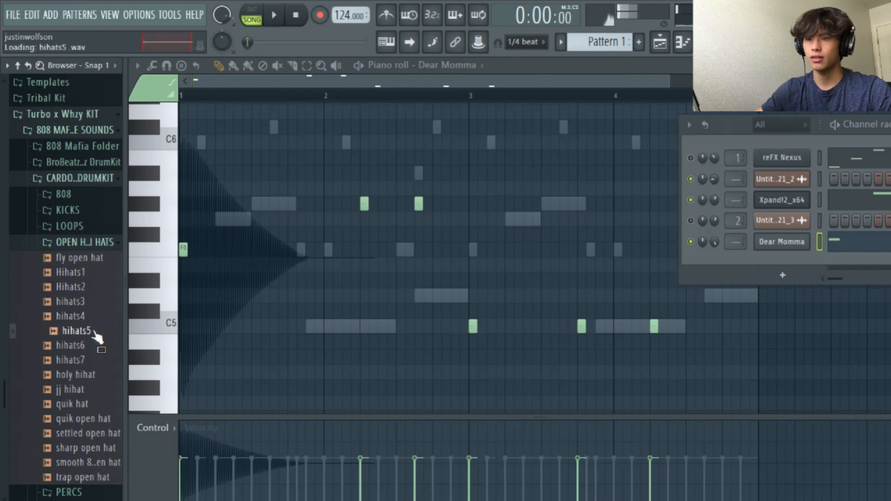
left_click(73, 374)
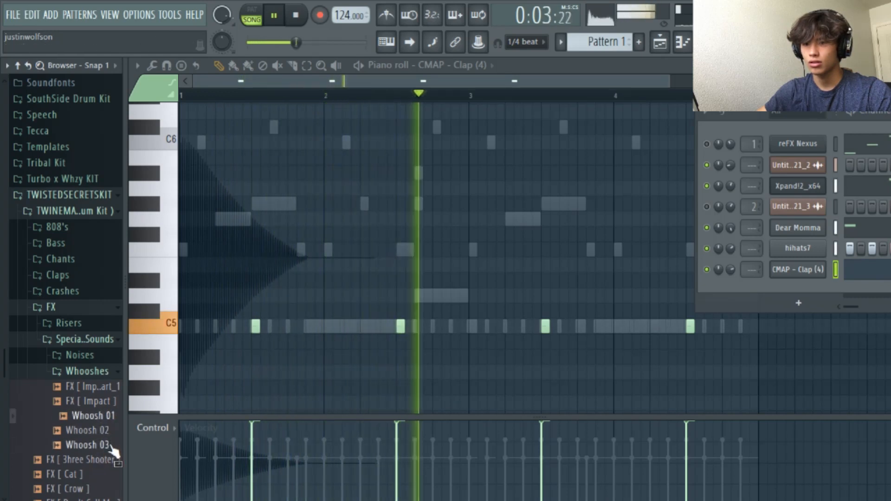
left_click(91, 445)
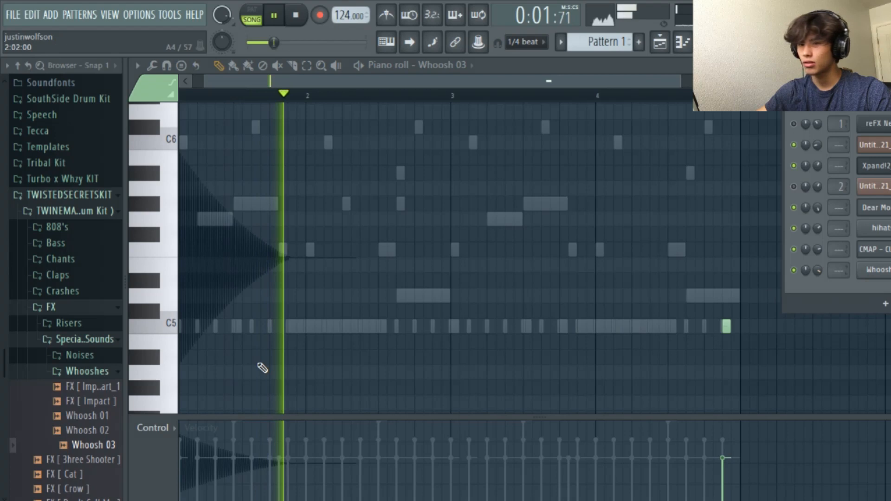
Set the hihats7 piano roll snap to 1/3 step, remove a start note, and preview.
left_click(91, 414)
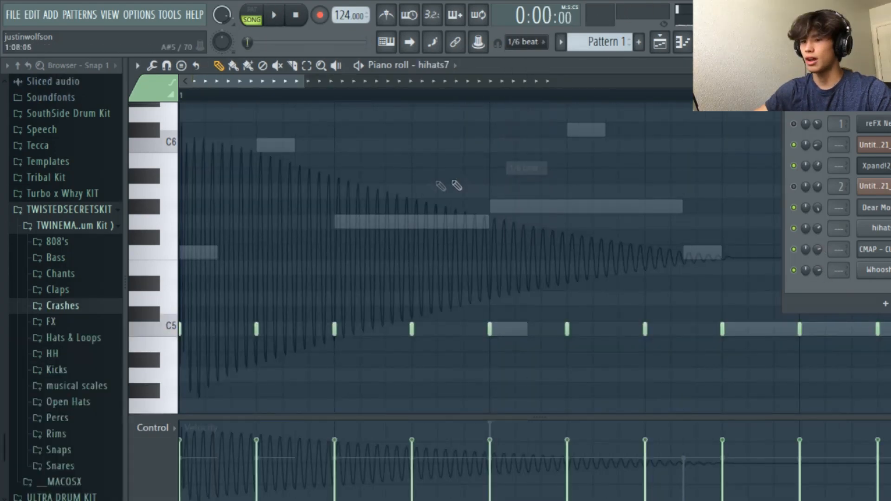
left_click(523, 41)
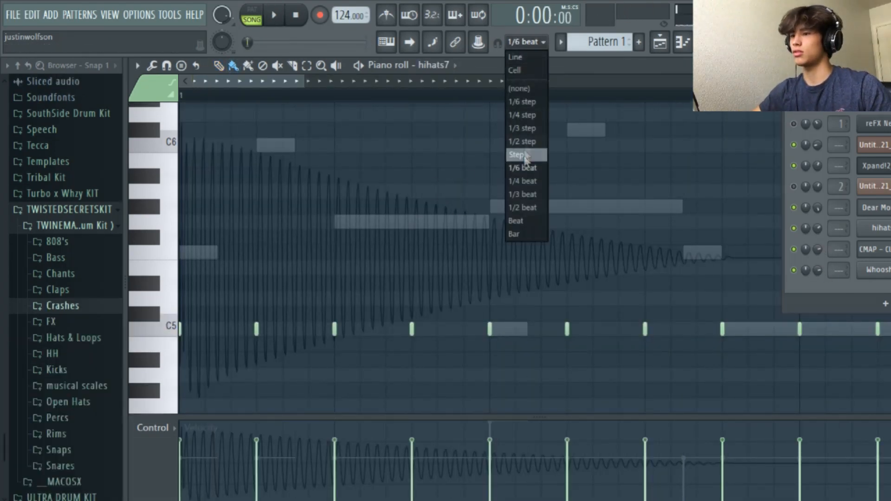
left_click(521, 128)
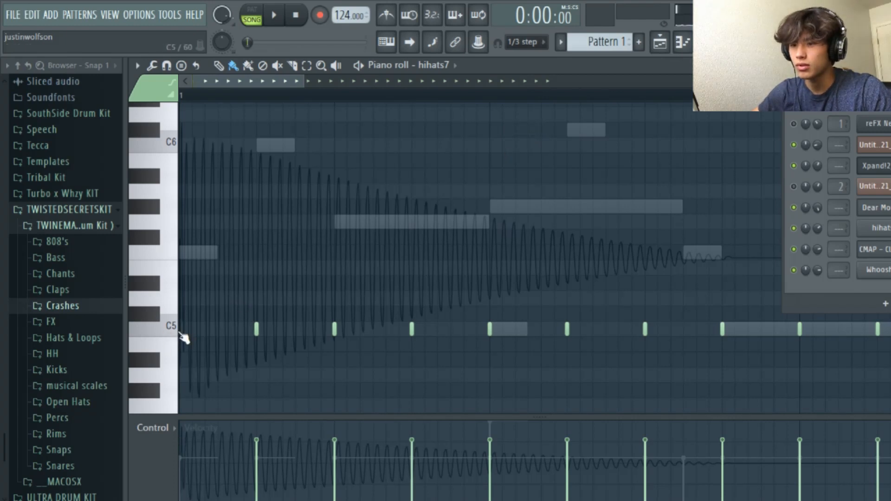
right_click(191, 329)
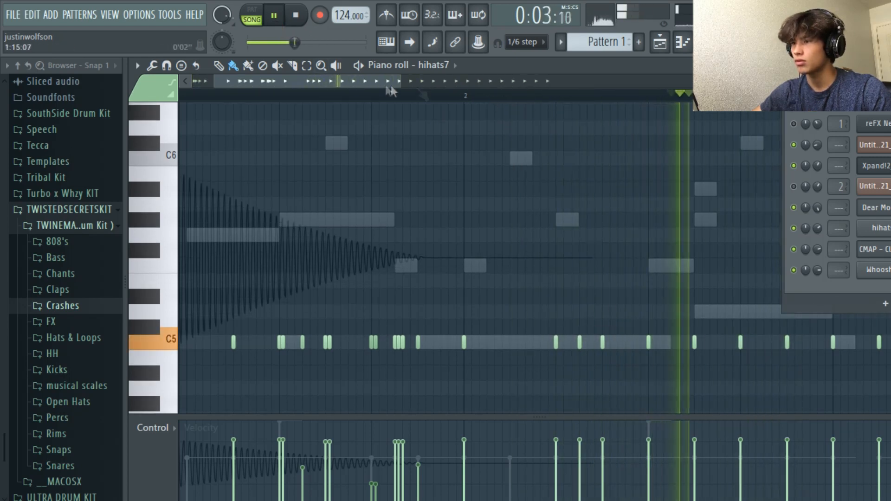
left_click(295, 15)
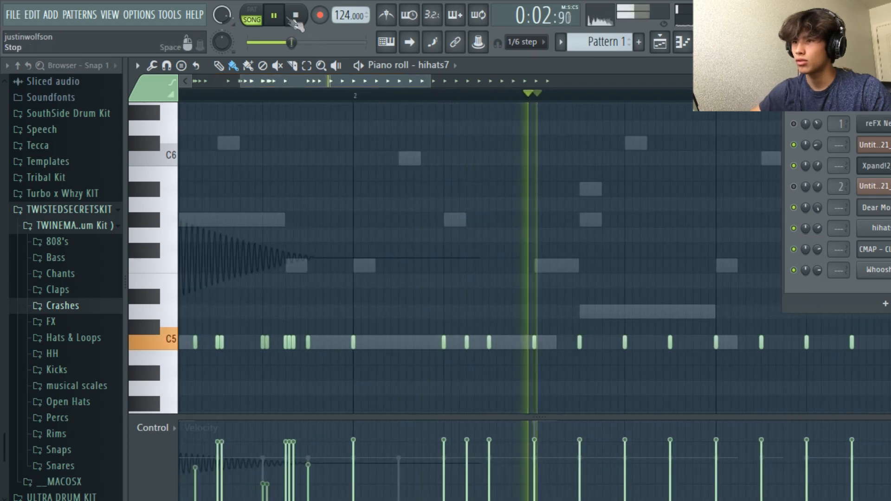
left_click(273, 15)
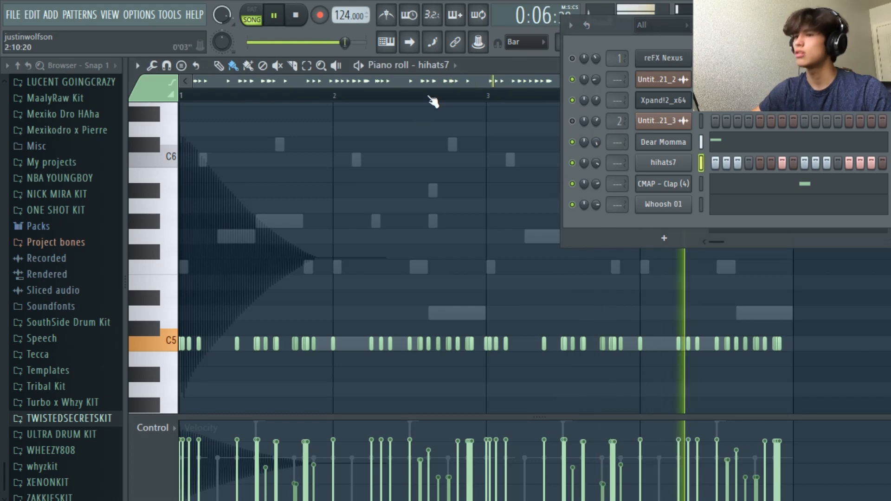
Open and close the hihats7 channel settings.
left_click(661, 162)
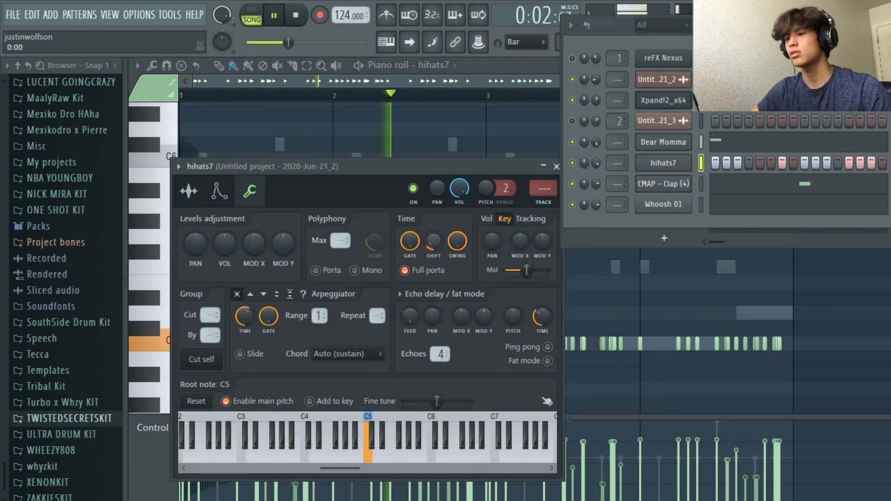
left_click(274, 16)
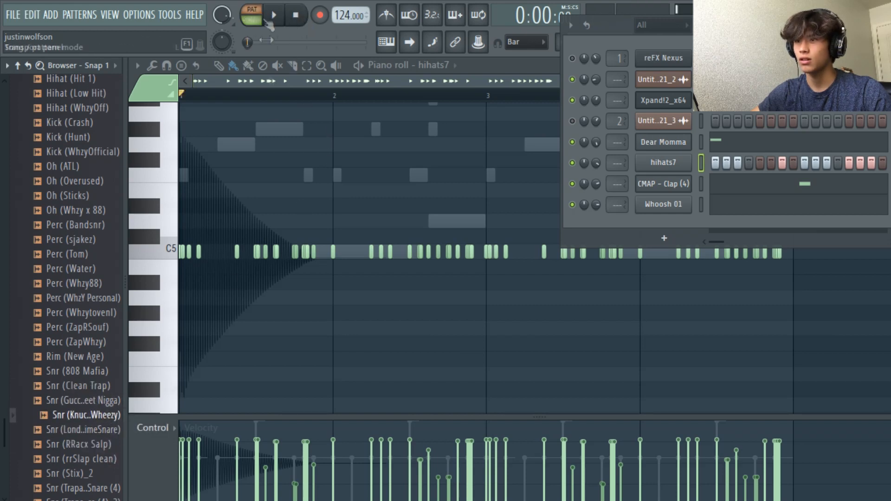
Load the Knuck x Wheezy and Trapaholic Snare (4) samples as channels, then stop playback.
left_click(89, 414)
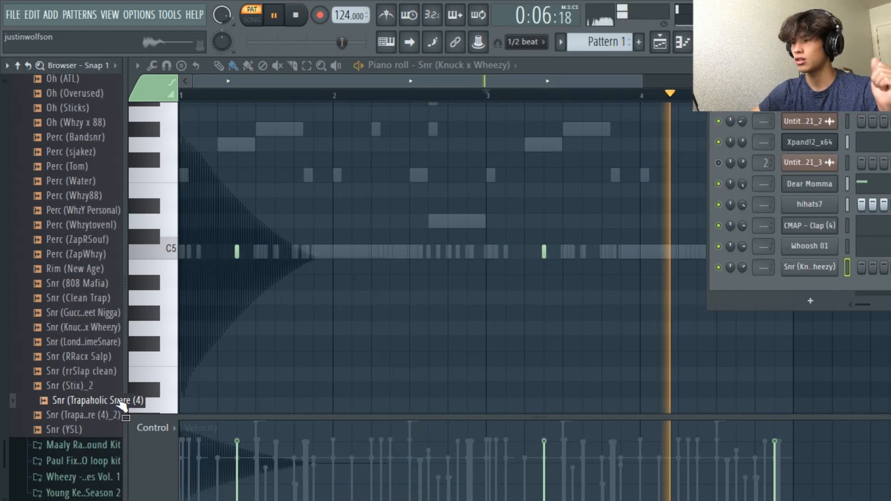
right_click(809, 268)
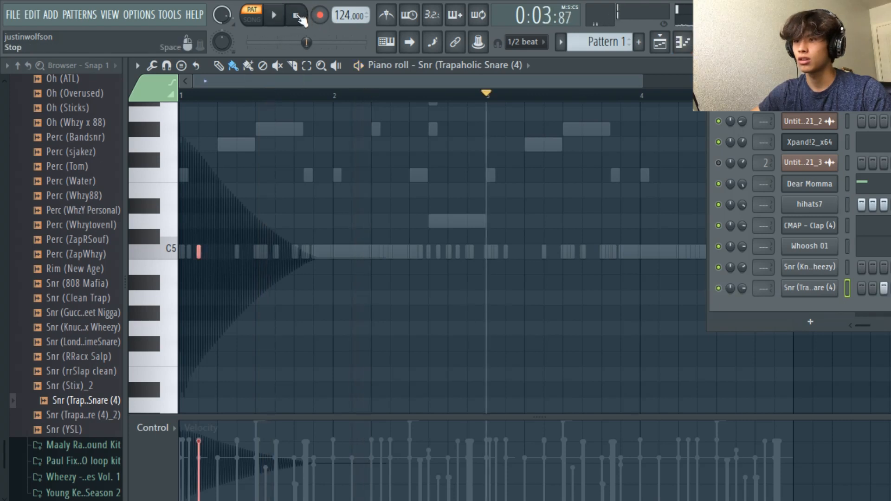
left_click(273, 15)
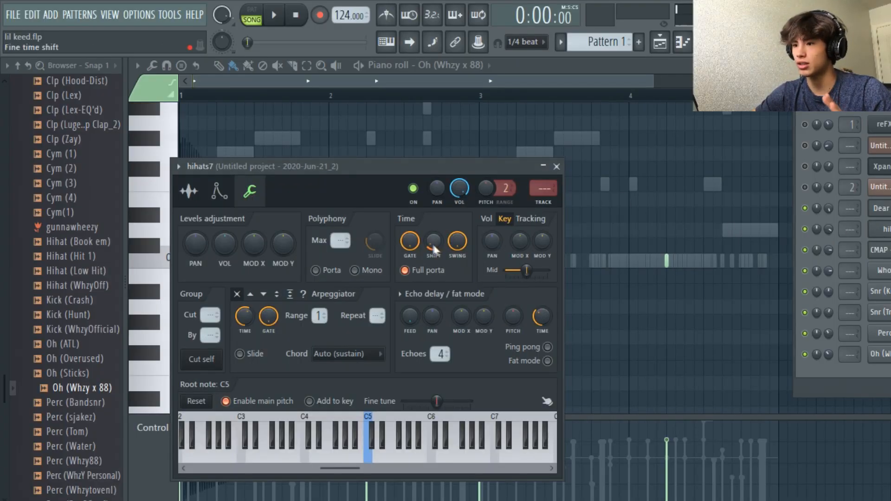
Close the channel settings and play back the arranged song.
left_click(555, 166)
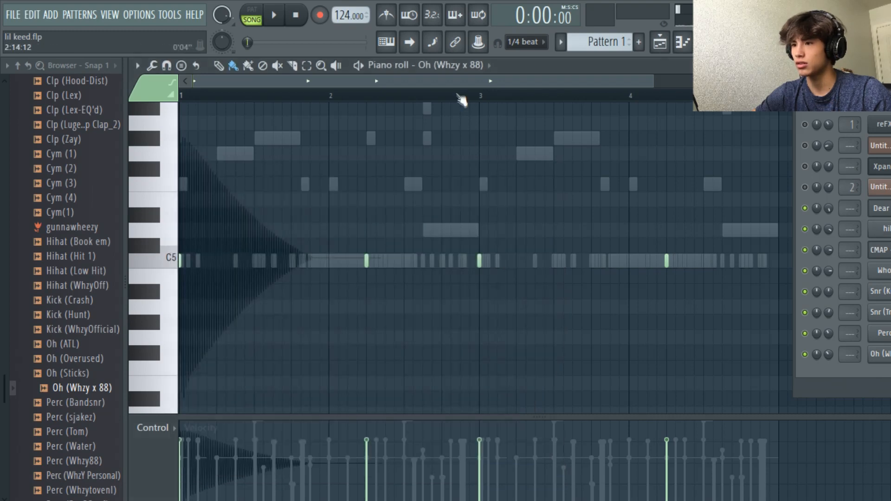
left_click(273, 14)
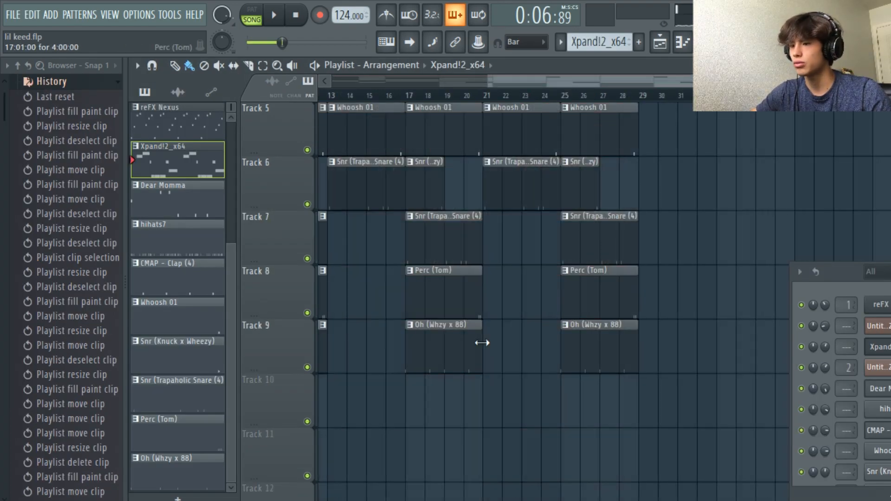
Lay the Snr, Perc (Tom) and Oh clips into the playlist from bar 9 onward.
left_click(295, 15)
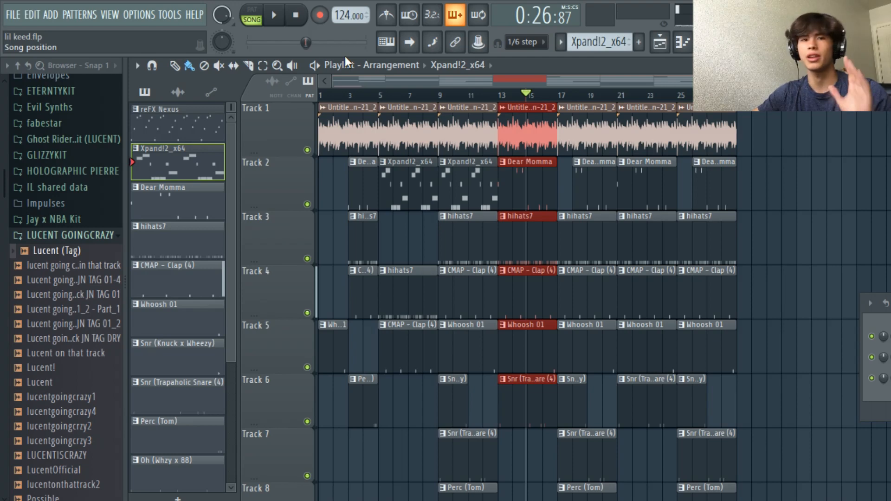
left_click(295, 15)
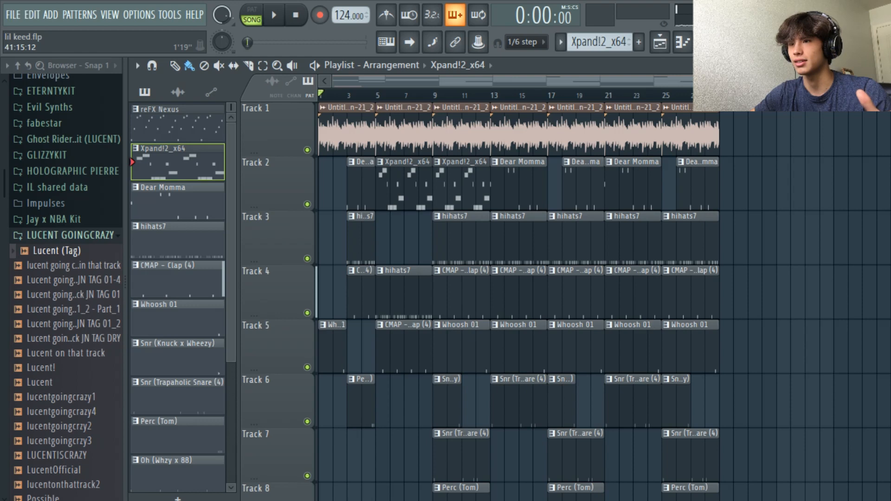
left_click(273, 15)
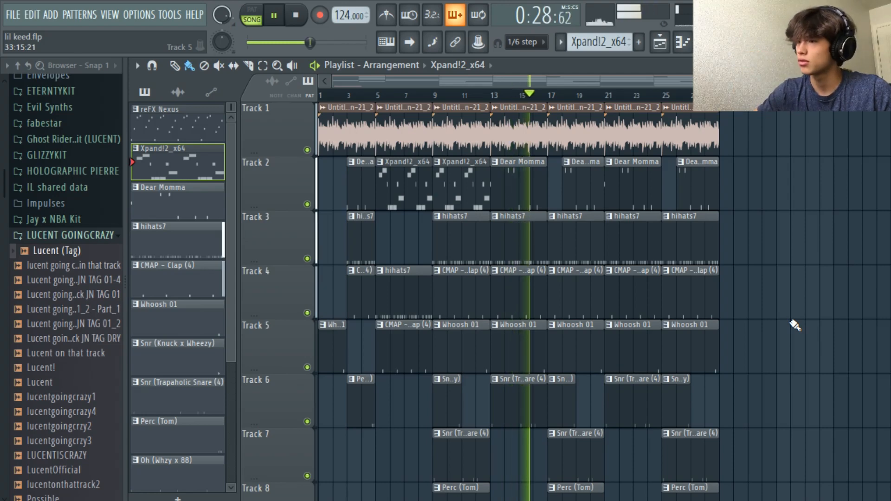
scroll("down", 3)
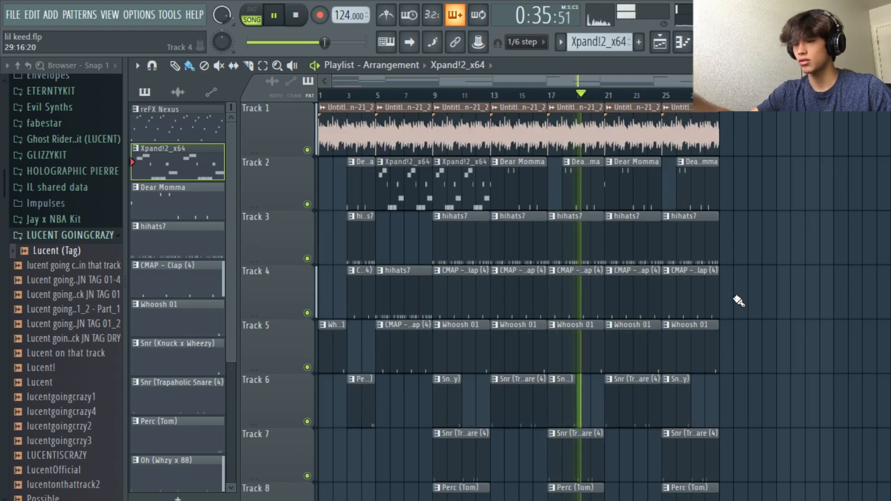
scroll("down", 3)
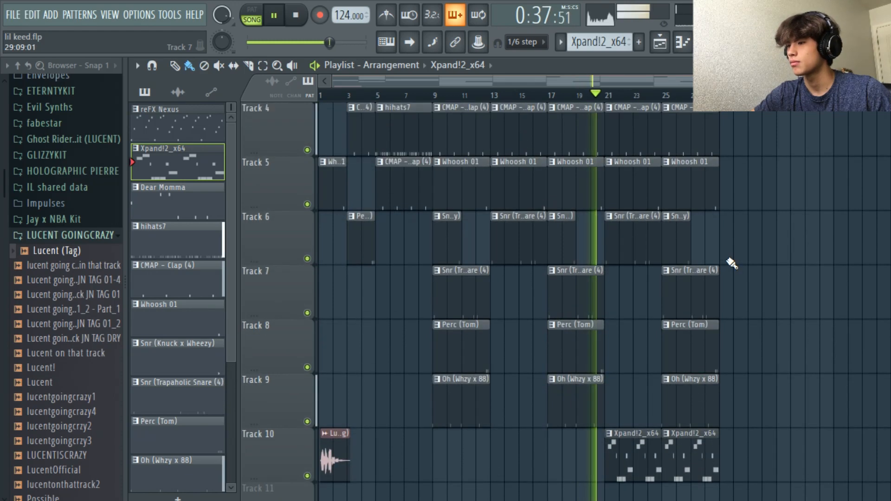